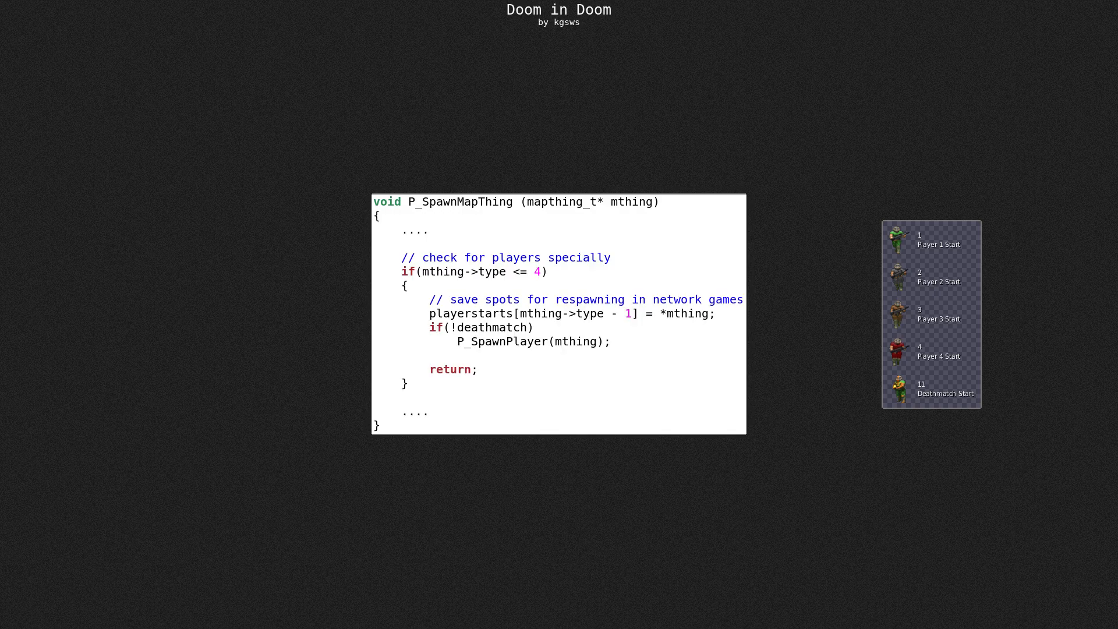
- Reveal the mapthing_t struct and playerstarts table, then highlight P_SpawnPlayer
{"action": "left_click_drag", "start_coordinate": [422, 271], "coordinate": [539, 271]}
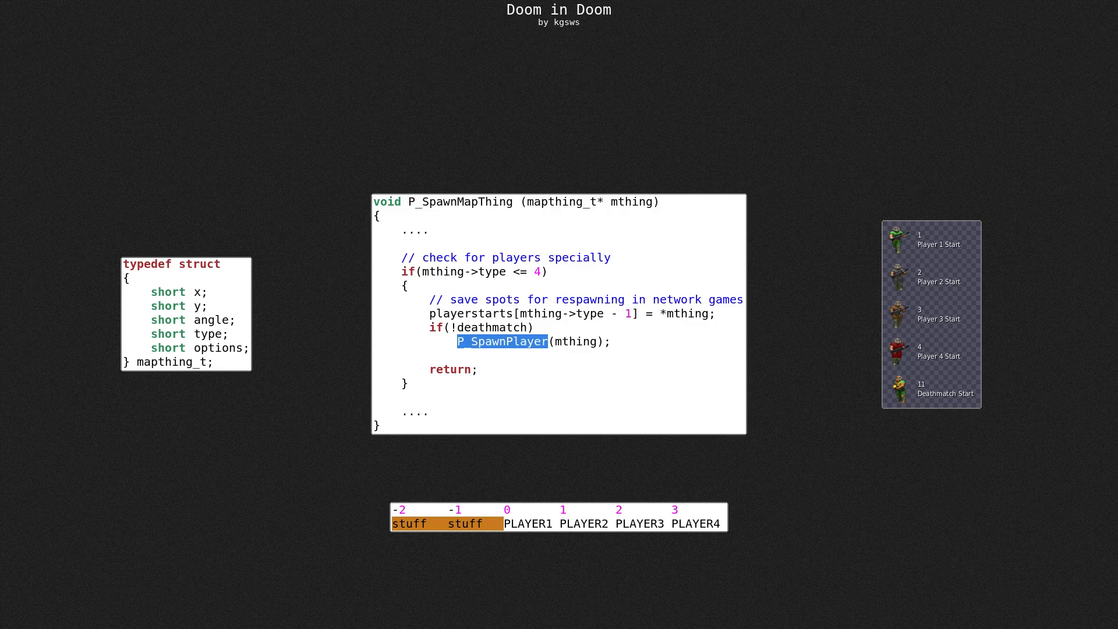
{"action": "left_click", "coordinate": [501, 341]}
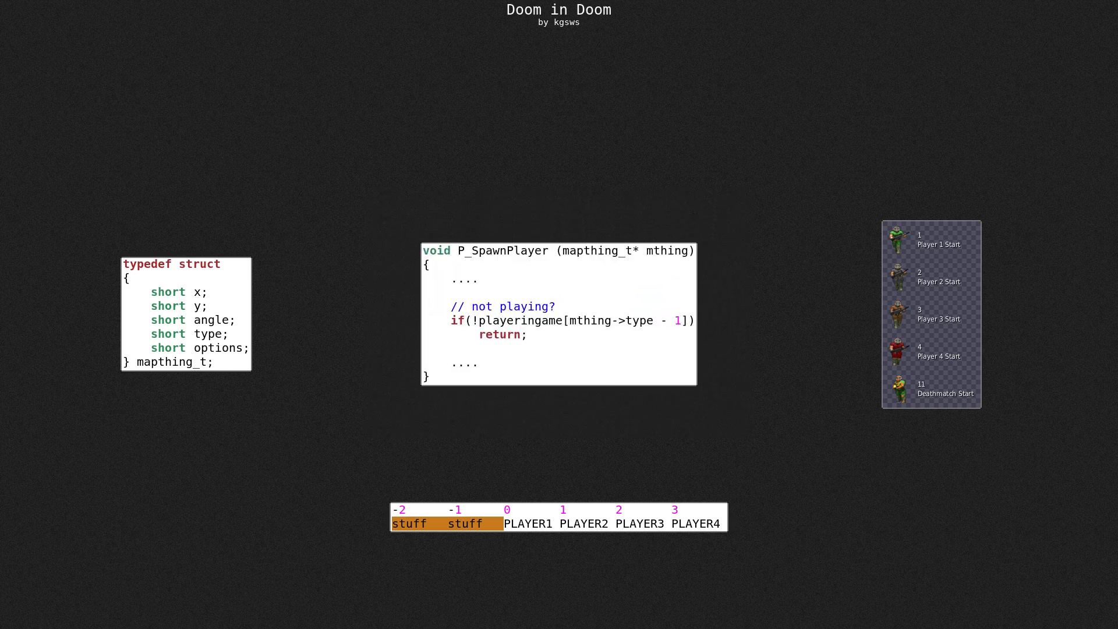
- Show the P_SpawnPlayer slide with its playeringame early-return check
{"action": "left_click_drag", "start_coordinate": [571, 321], "coordinate": [681, 320]}
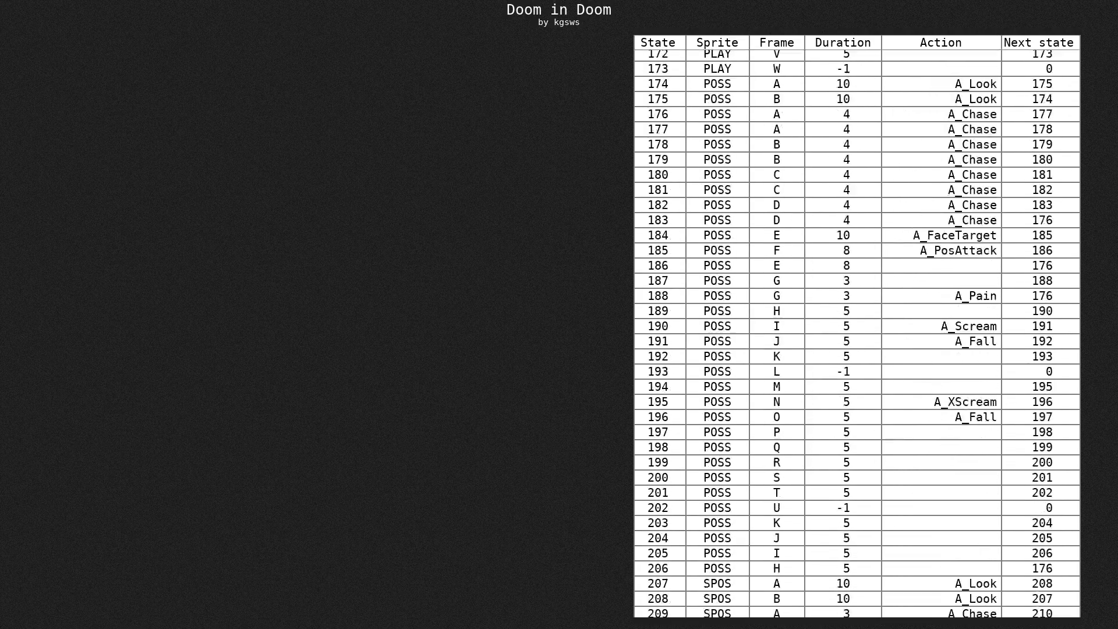
- Scroll through the actor state table including the POSS zombieman states
{"action": "scroll", "scroll_direction": "down", "scroll_amount": 3}
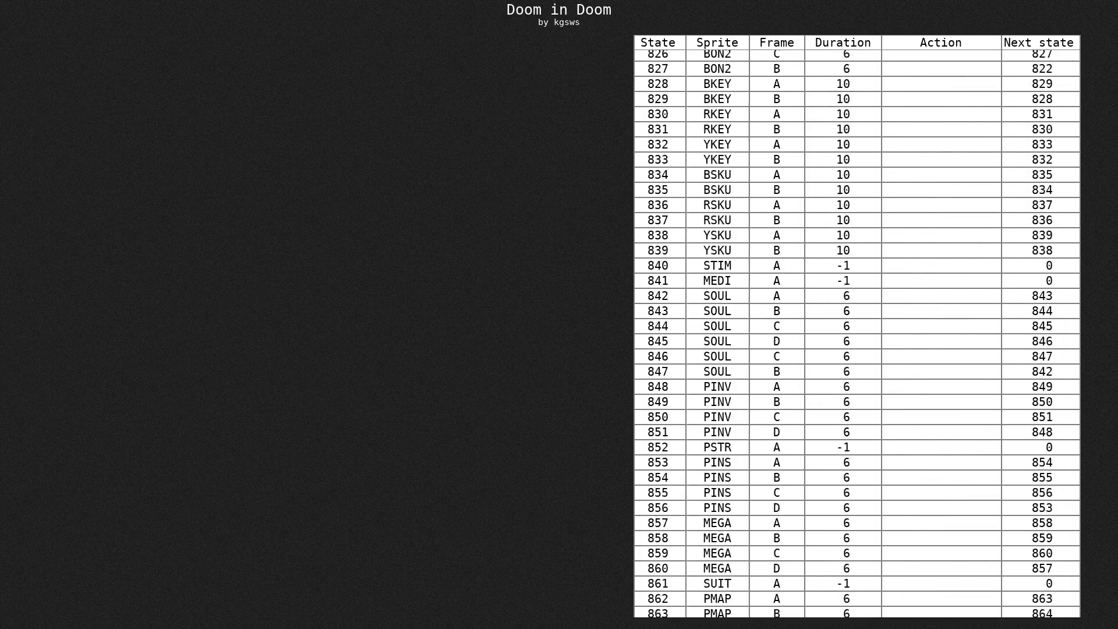
{"action": "scroll", "scroll_direction": "down", "scroll_amount": 3}
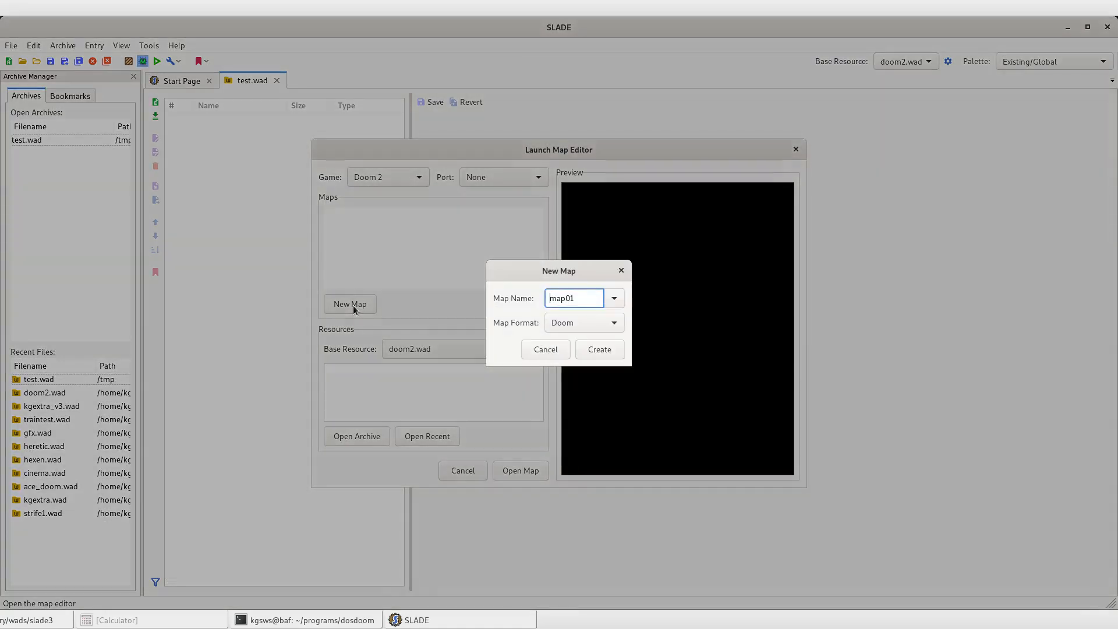
- Create MAP01 in test.wad and confirm a Player 1 Start thing in it
{"action": "left_click", "coordinate": [599, 349]}
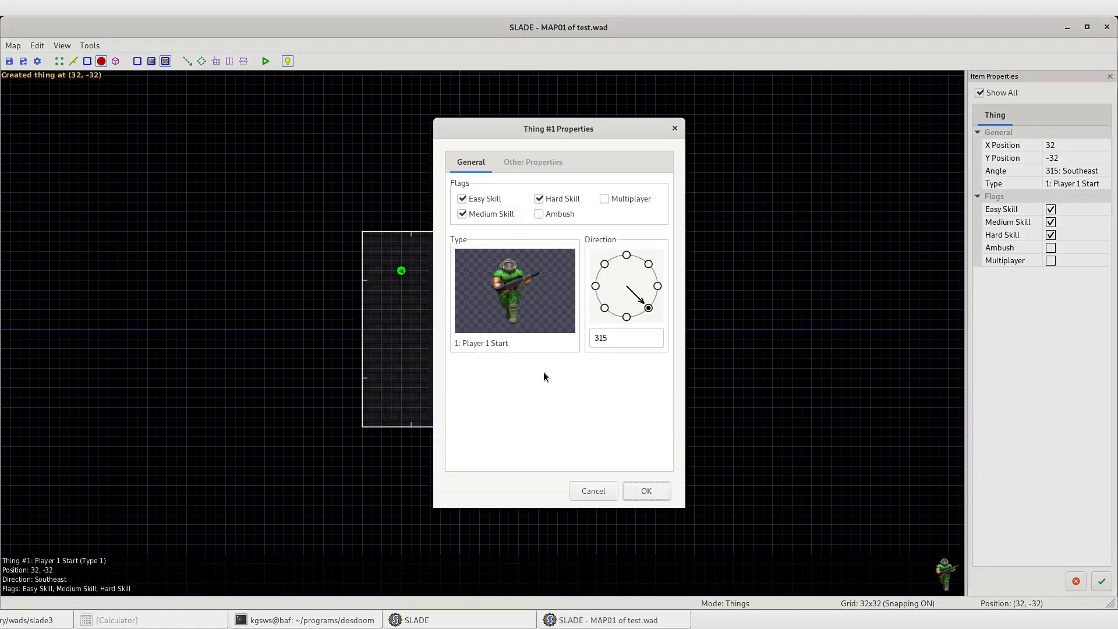
{"action": "left_click", "coordinate": [644, 490]}
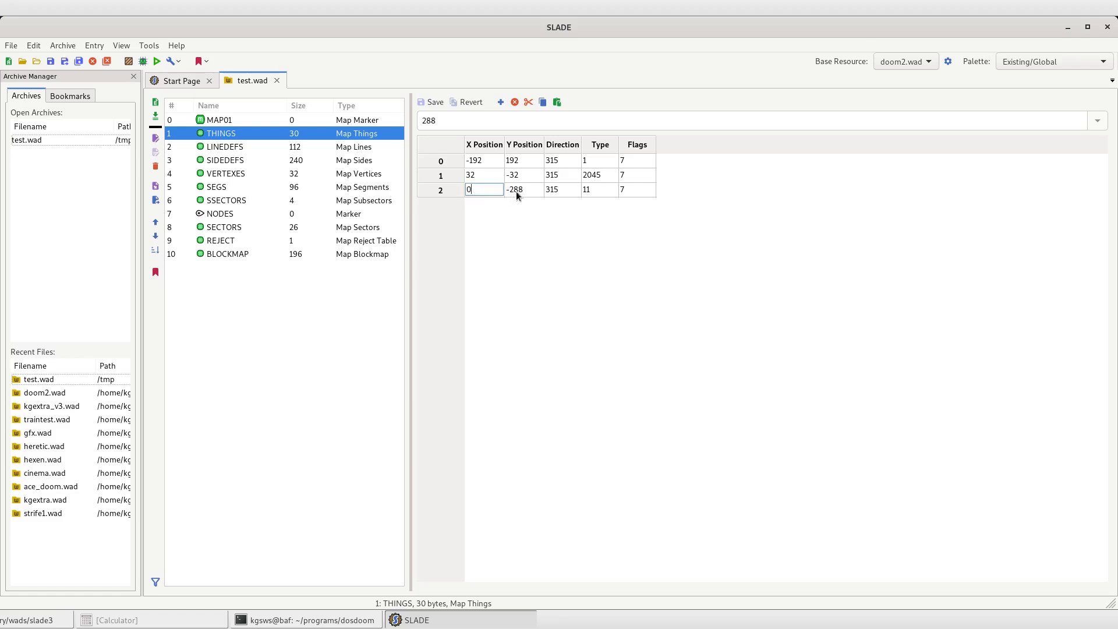
- Edit the third THINGS row to direction 0 and type 58790
{"action": "left_click", "coordinate": [525, 189]}
{"action": "type", "text": "281"}
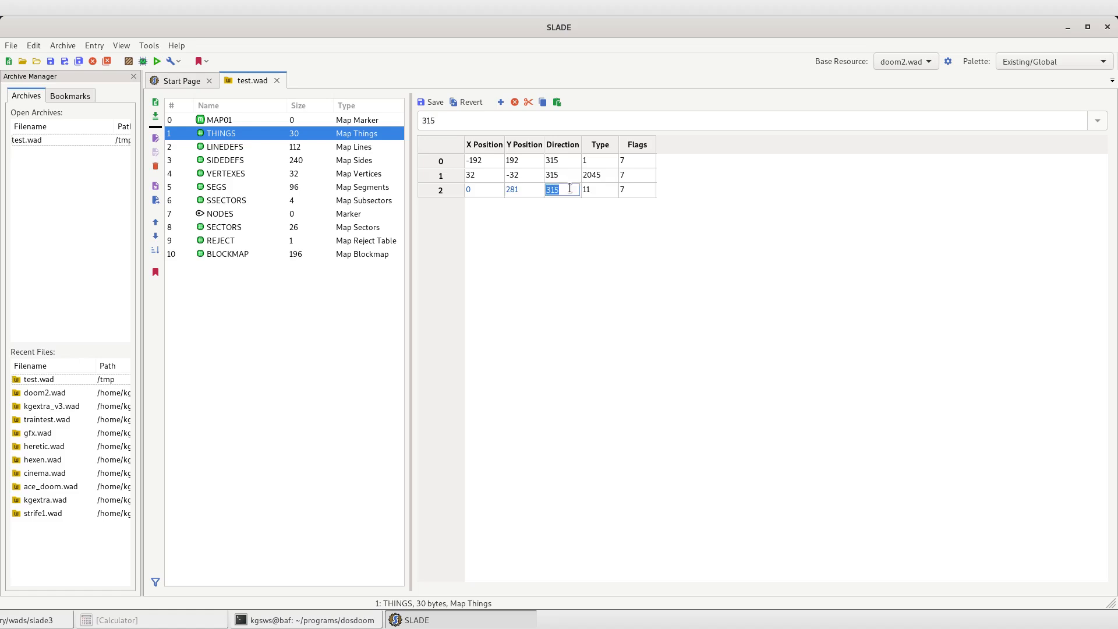
{"action": "type", "text": "0"}
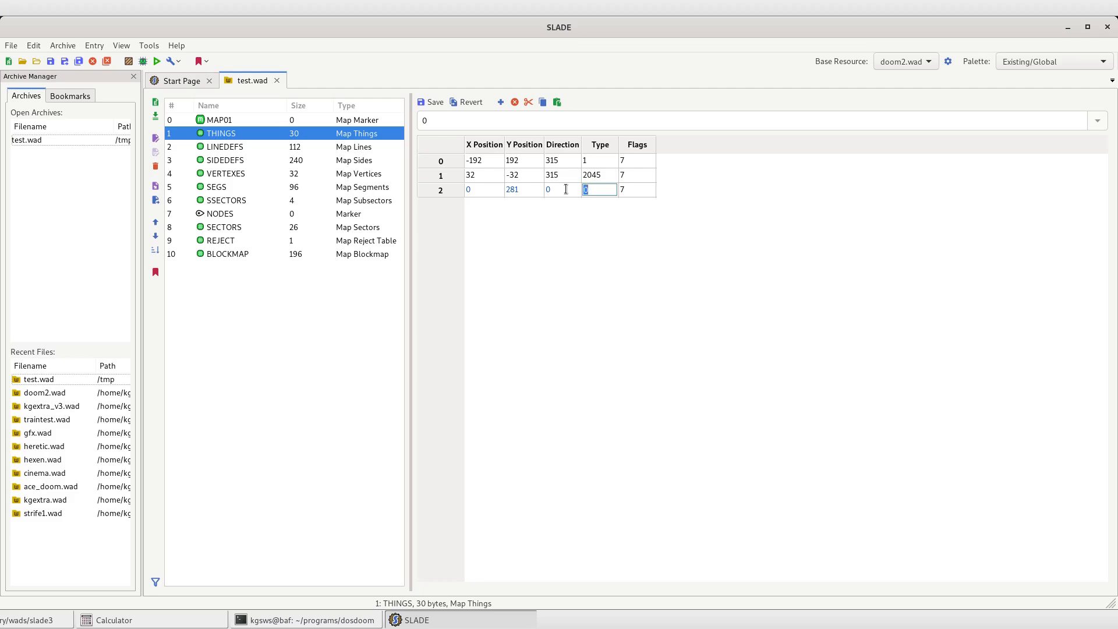
{"action": "type", "text": "58790"}
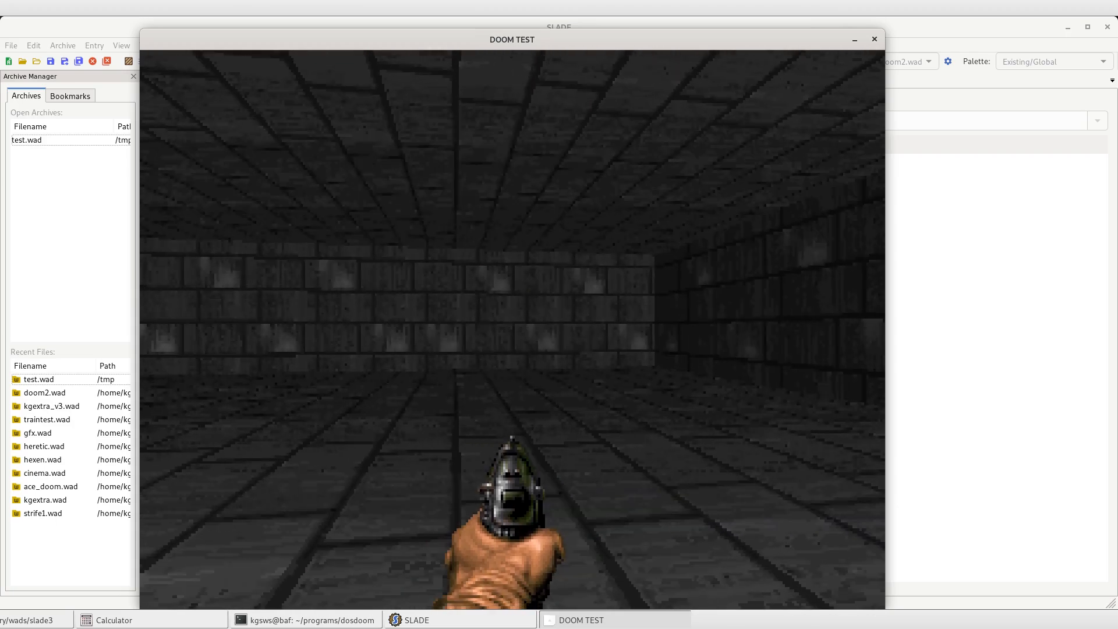
- Run MAP01 and walk around the empty brick room in the DOOM TEST window
{"action": "left_click", "coordinate": [875, 38]}
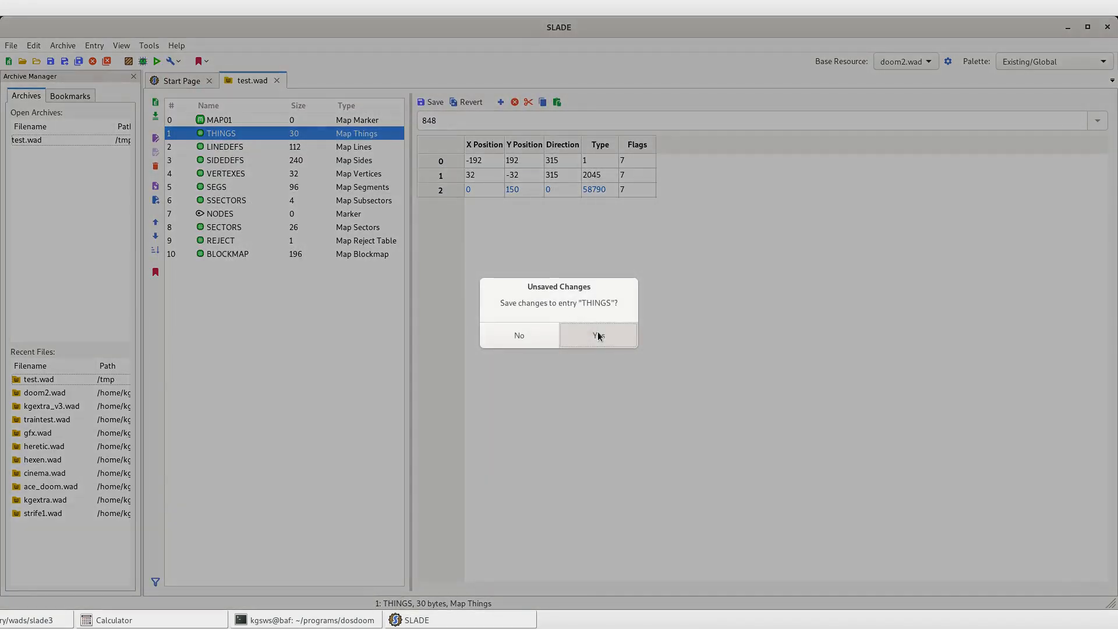
- Save the THINGS changes and scatter type 2045 pickup things across MAP01
{"action": "left_click", "coordinate": [597, 335]}
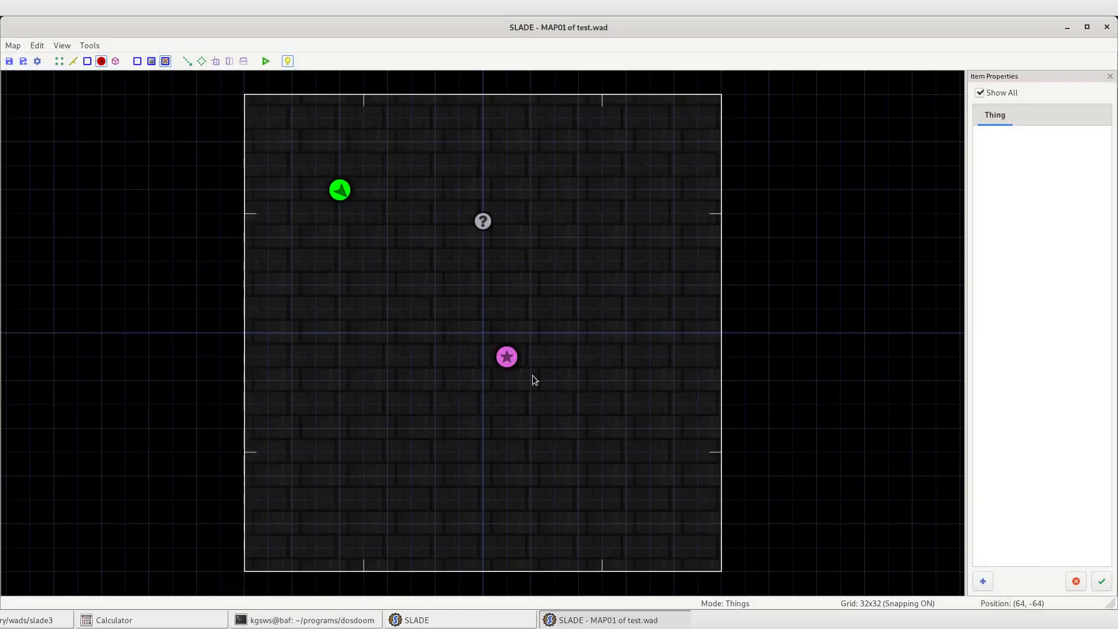
{"action": "left_click", "coordinate": [482, 222]}
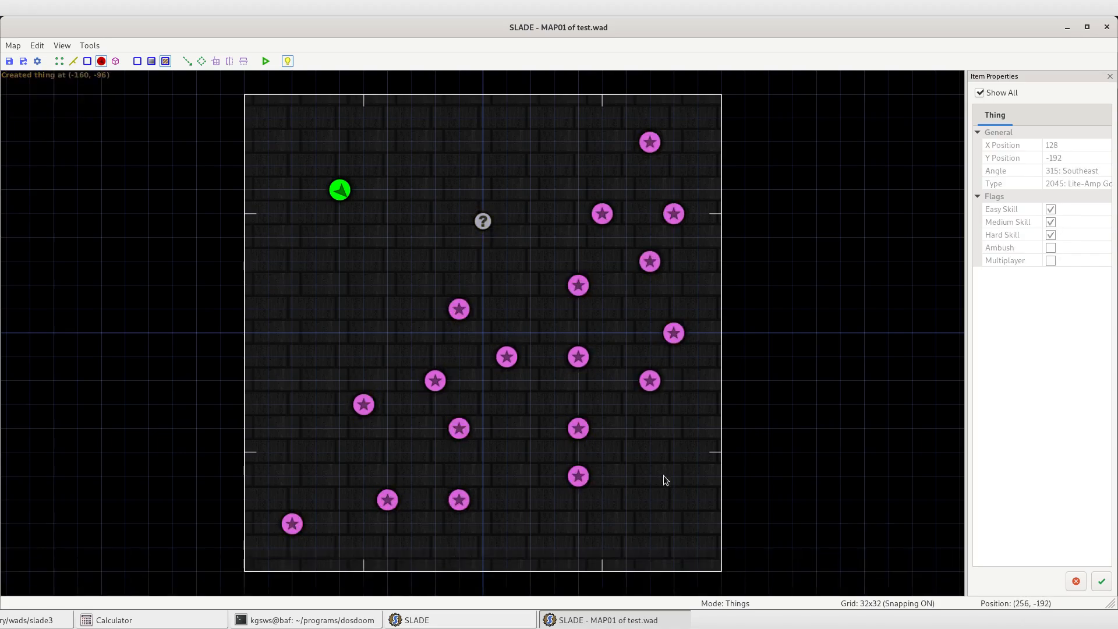
{"action": "left_click", "coordinate": [266, 60]}
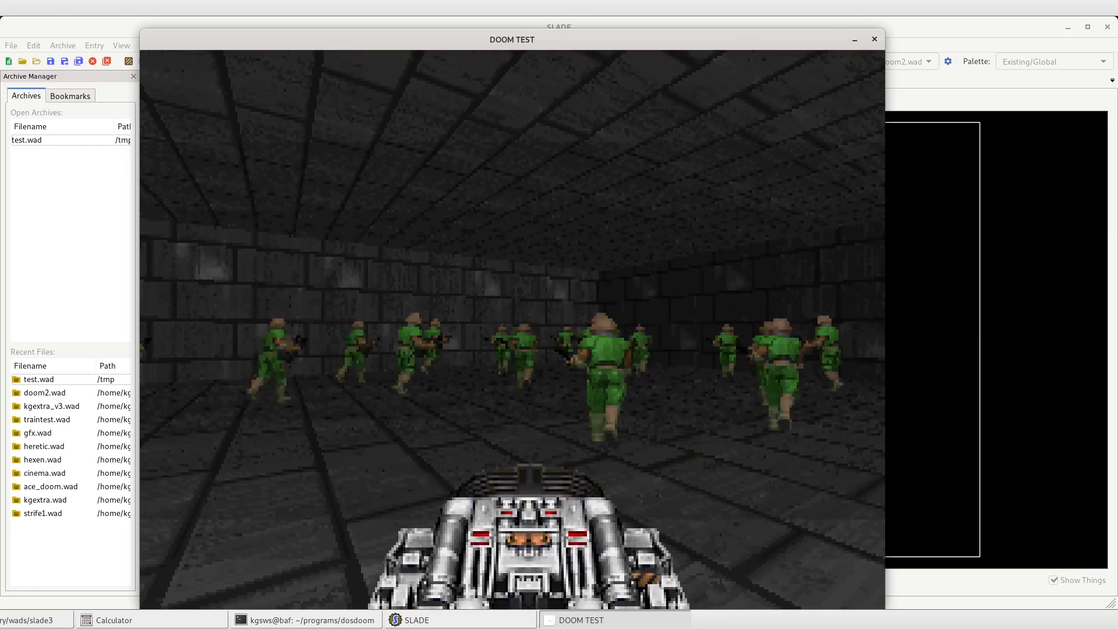
- Run the map again and watch the crowd of zombiemen spawn in the room
{"action": "left_click", "coordinate": [873, 38]}
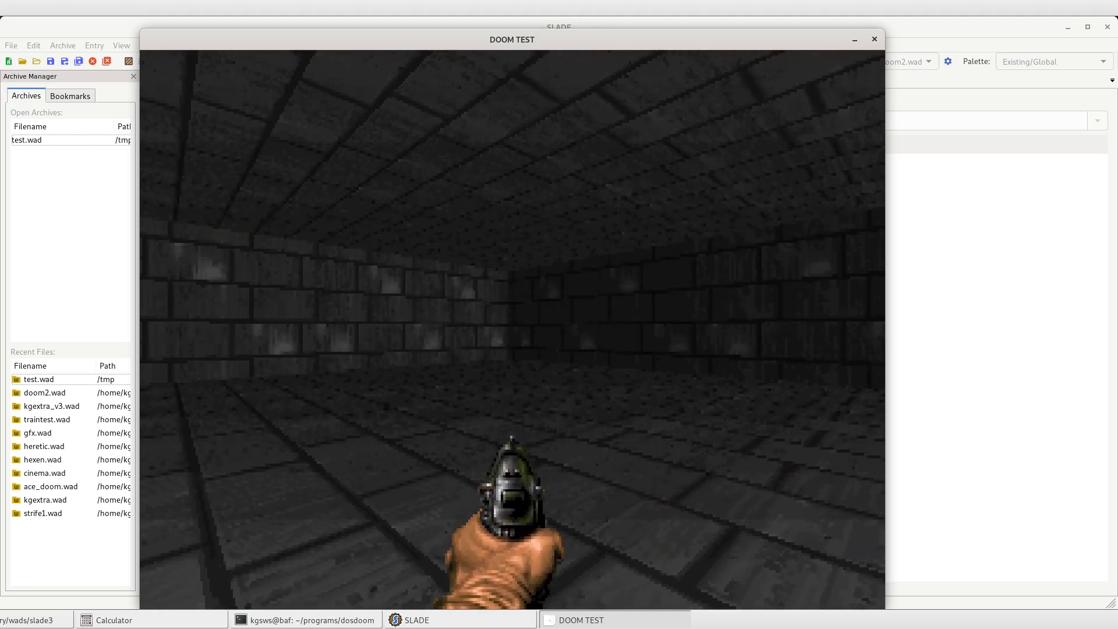
{"action": "left_click", "coordinate": [872, 38]}
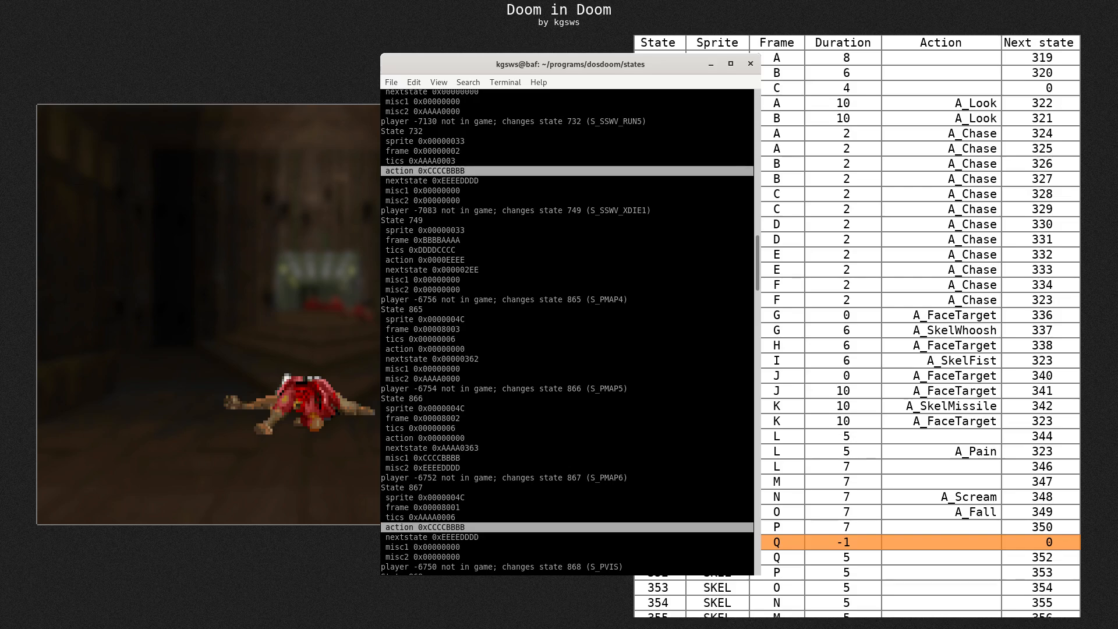
- Advance to the state table where state 13969's action field points at STKEYS2
{"action": "left_click", "coordinate": [749, 63]}
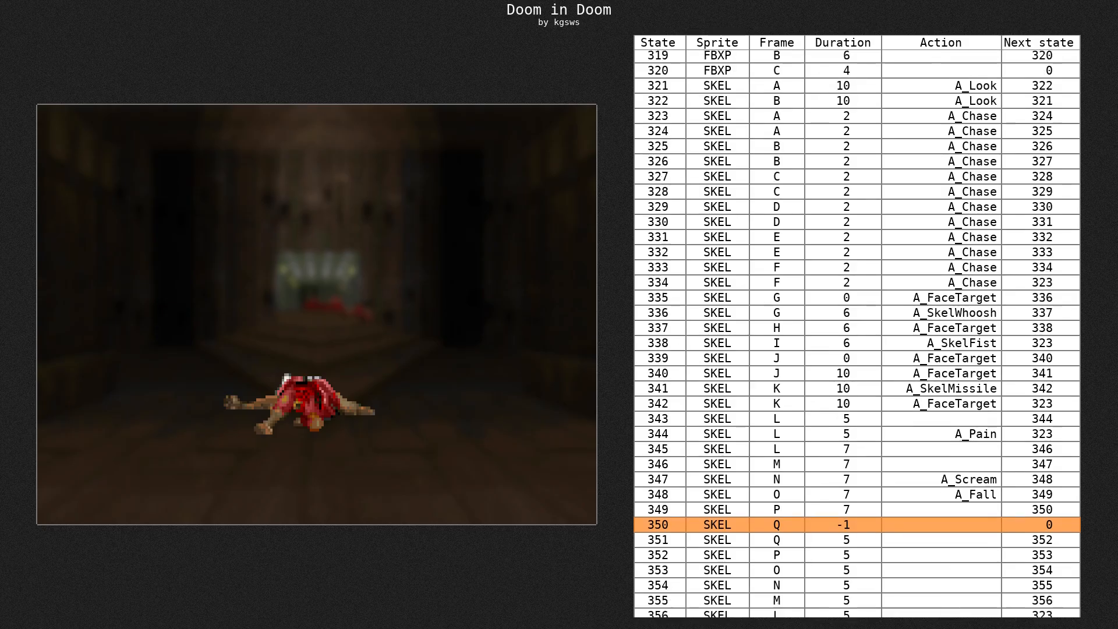
{"action": "scroll", "scroll_direction": "down", "scroll_amount": 3}
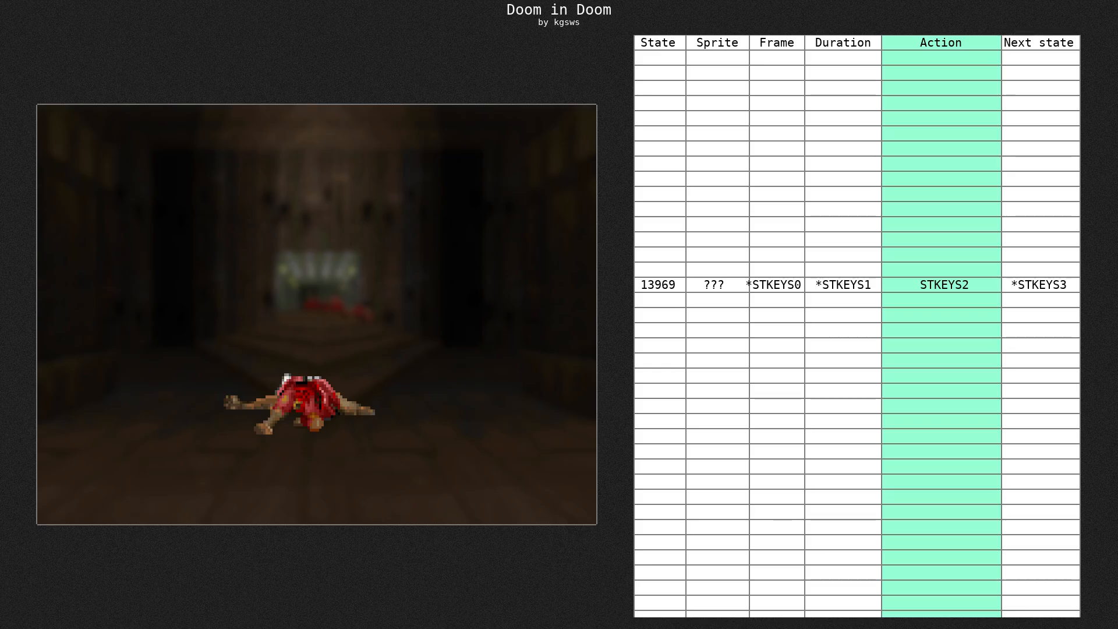
{"action": "left_click", "coordinate": [1038, 42]}
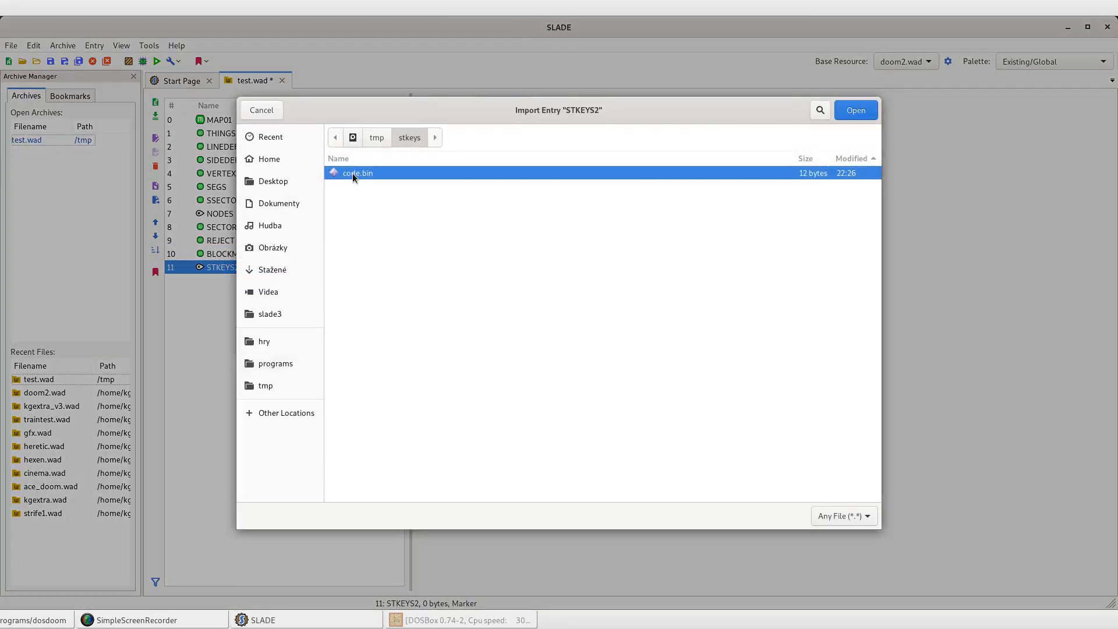
- Import code.bin into STKEYS2 and run it in DOSBox to get the ud2 crash
{"action": "left_click", "coordinate": [855, 110]}
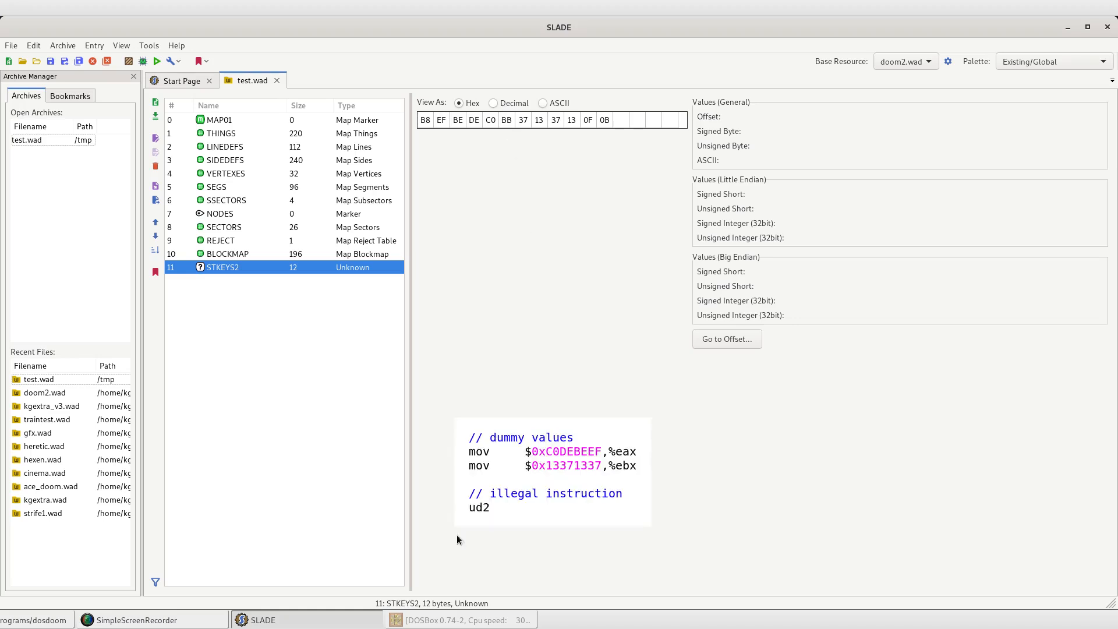
{"action": "left_click", "coordinate": [460, 620]}
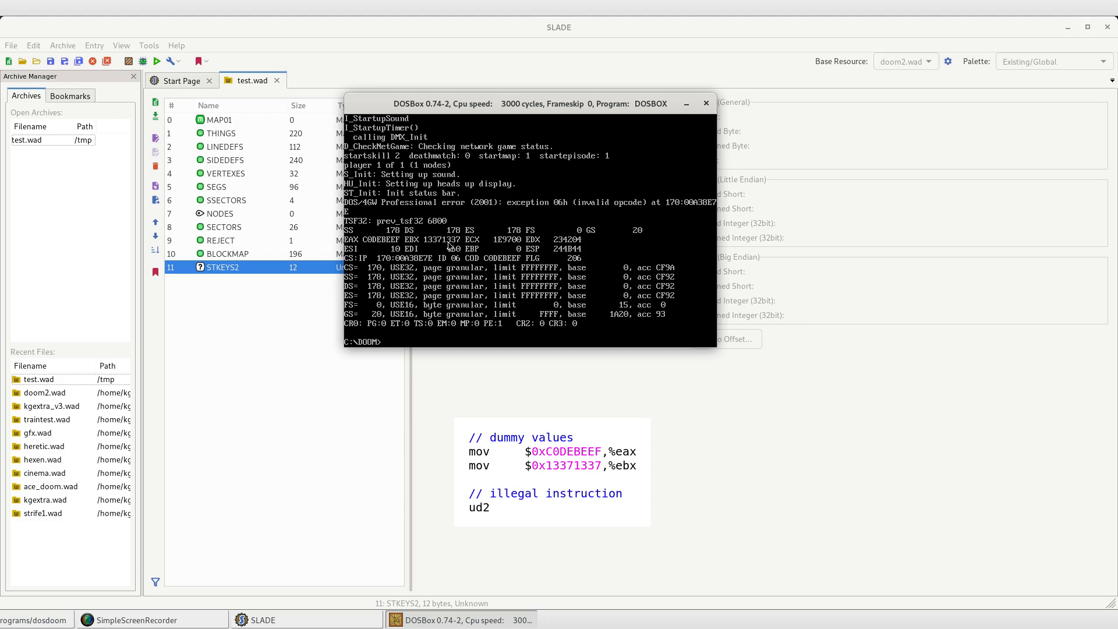
{"action": "type", "text": "de"}
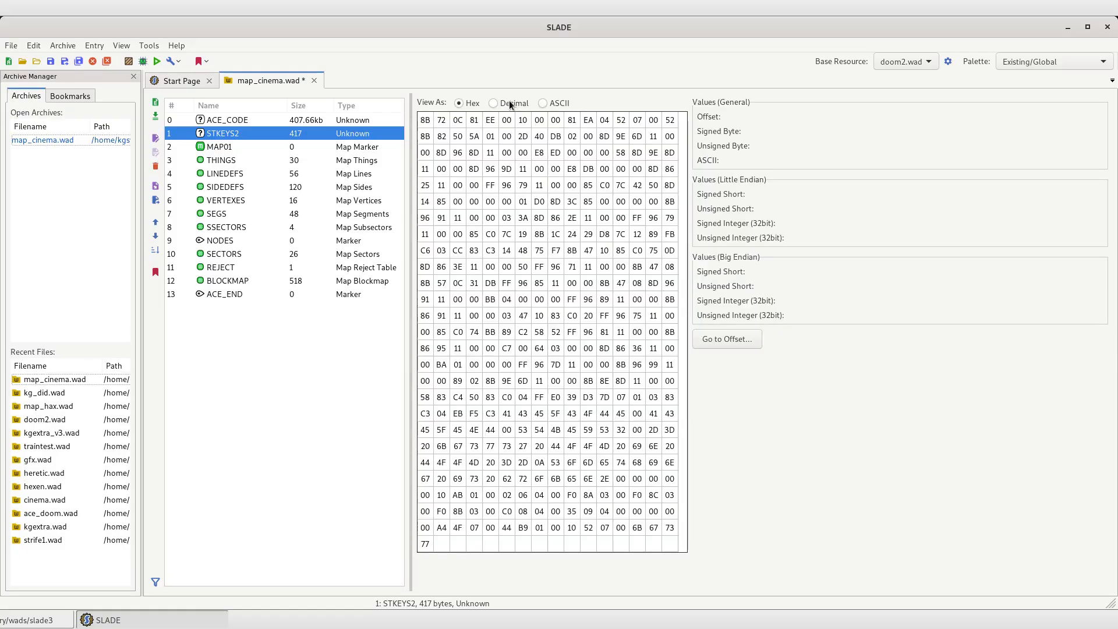
{"action": "mouse_move", "coordinate": [495, 439]}
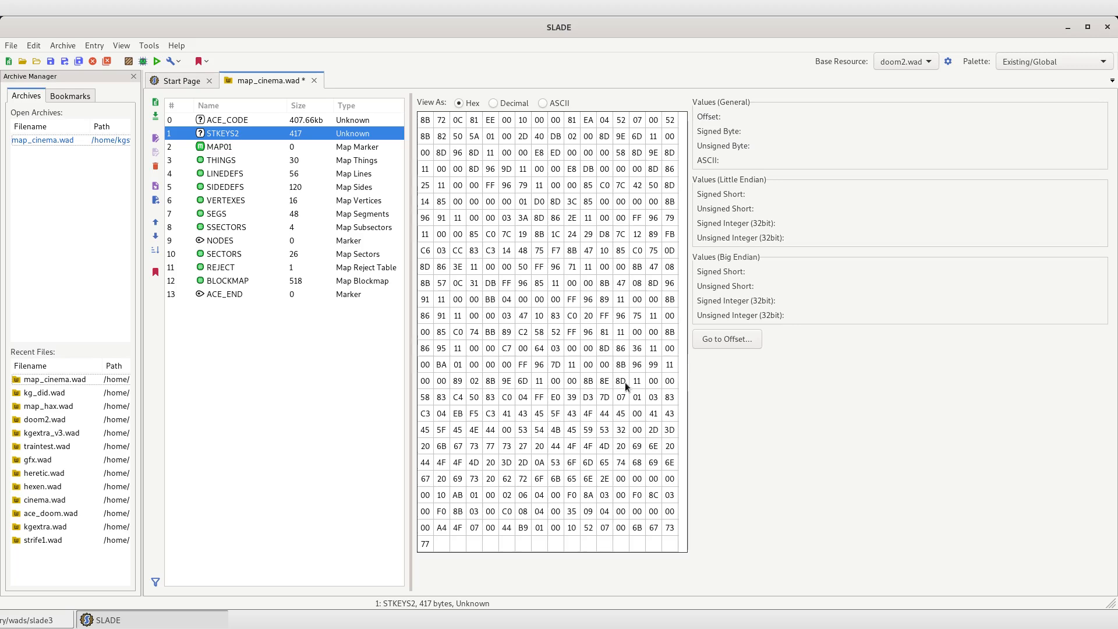
- View the 417-byte STKEYS2 loader as ASCII text, then load E2M1 of map_cinema.wad into the map editor
{"action": "left_click", "coordinate": [543, 103]}
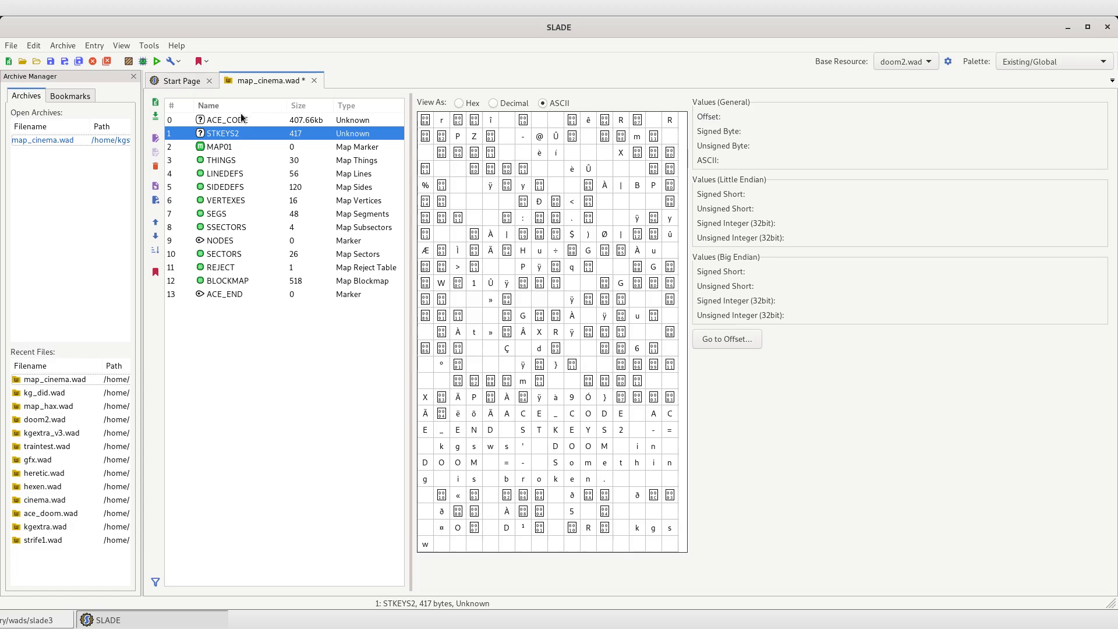
{"action": "left_click", "coordinate": [228, 118]}
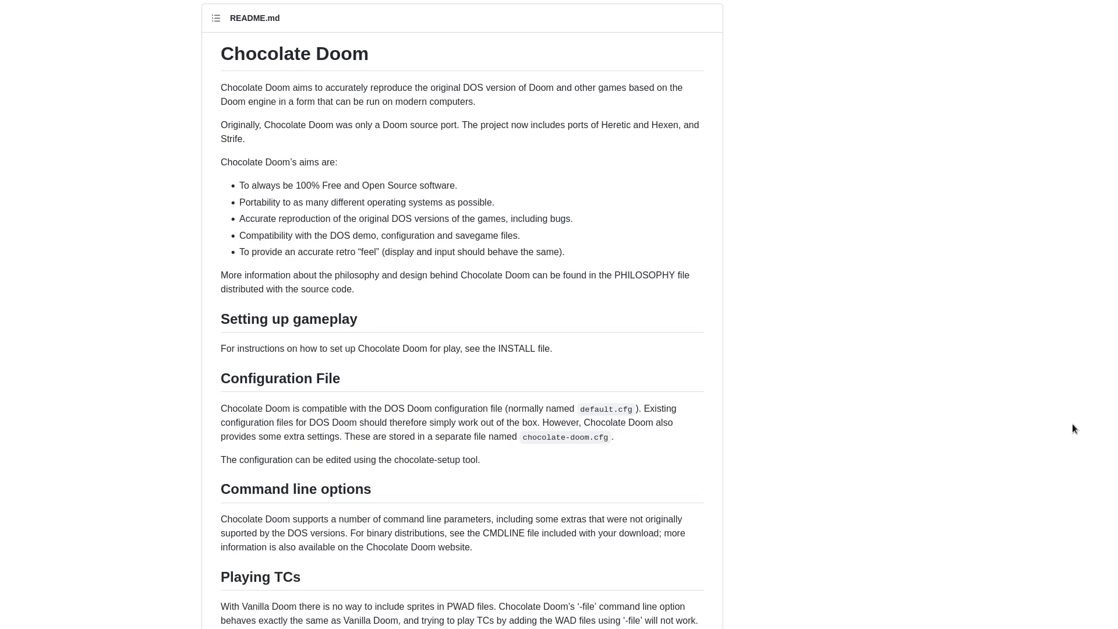
{"action": "scroll", "scroll_direction": "down", "scroll_amount": 3}
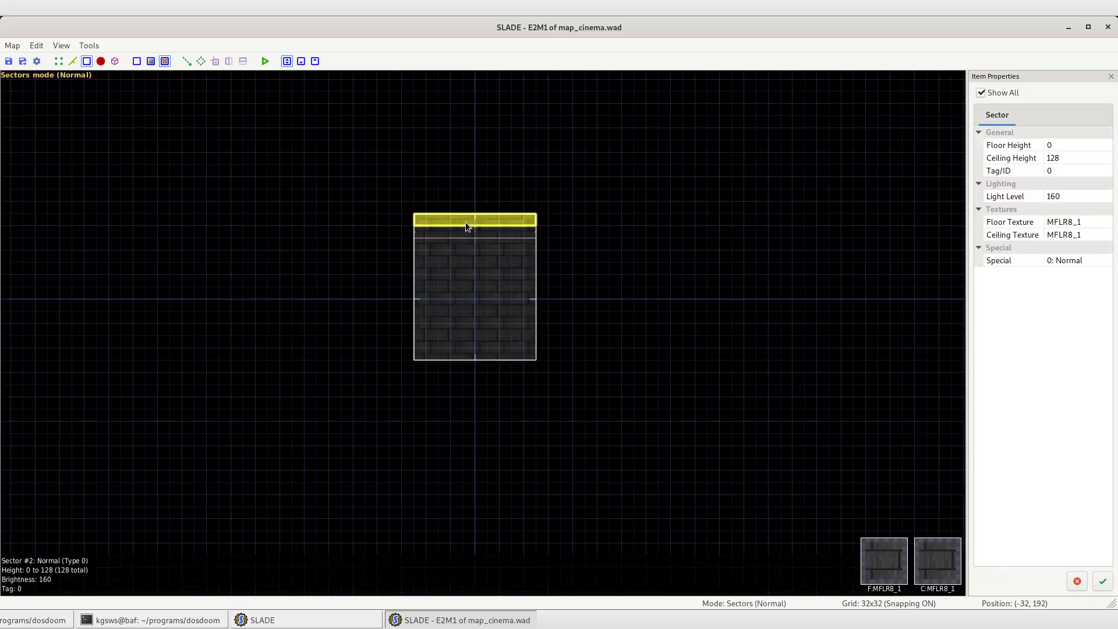
- Set the narrow top sector's ceiling height to 200 and retexture one wall with the pipe texture
{"action": "double_click", "coordinate": [474, 285]}
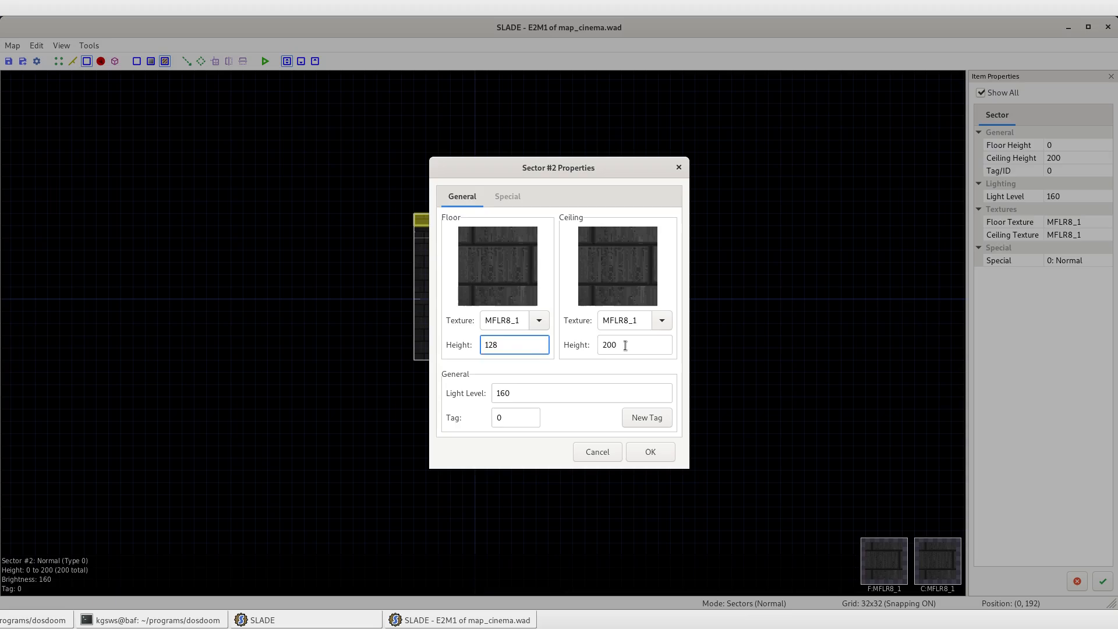
{"action": "left_click", "coordinate": [649, 452]}
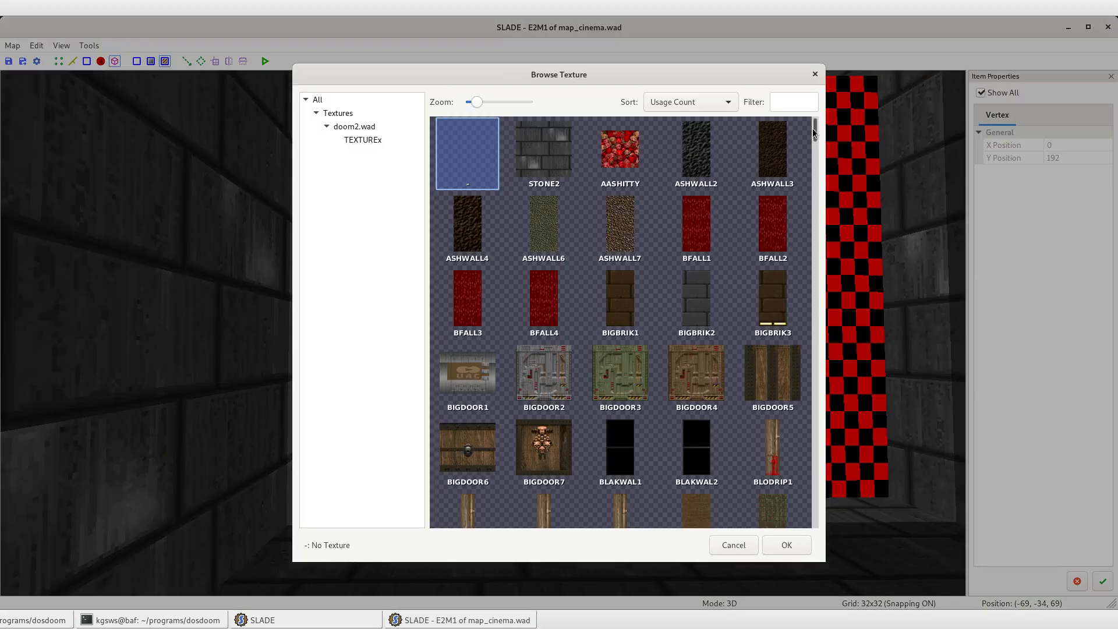
{"action": "scroll", "scroll_direction": "down", "scroll_amount": 3}
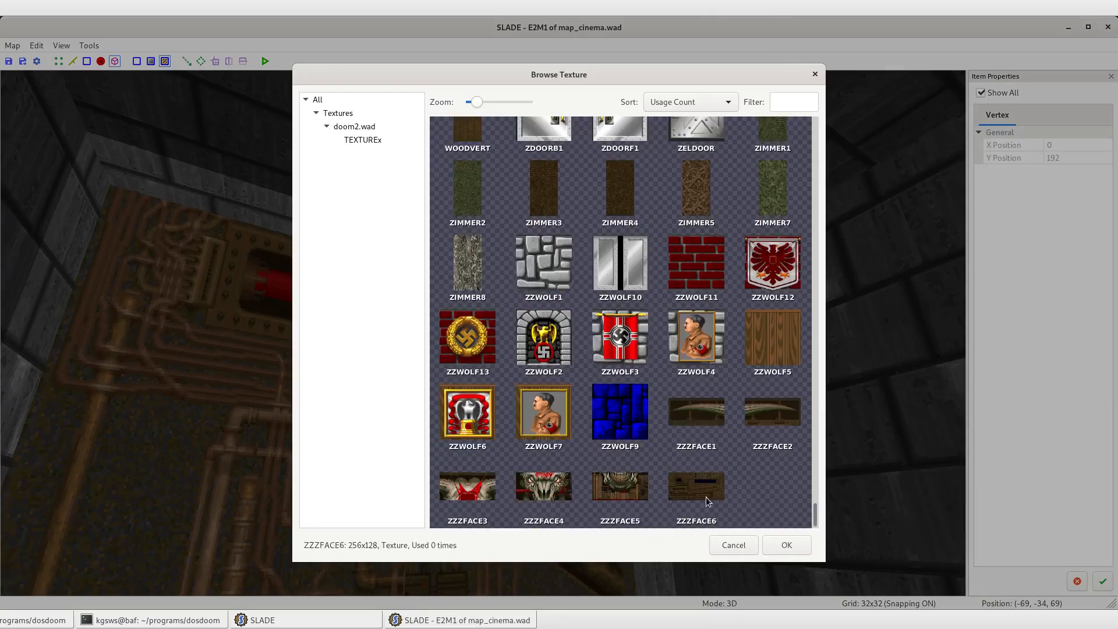
{"action": "left_click", "coordinate": [785, 545]}
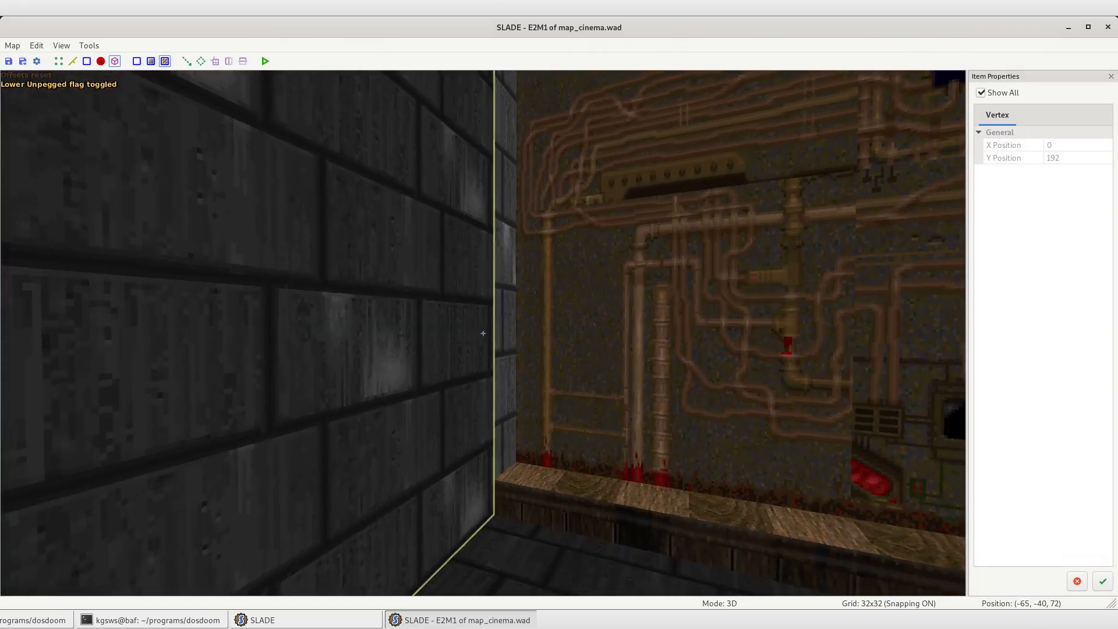
- Run Map to test E2M1, where a wall shows a running Doom game
{"action": "left_click", "coordinate": [265, 61]}
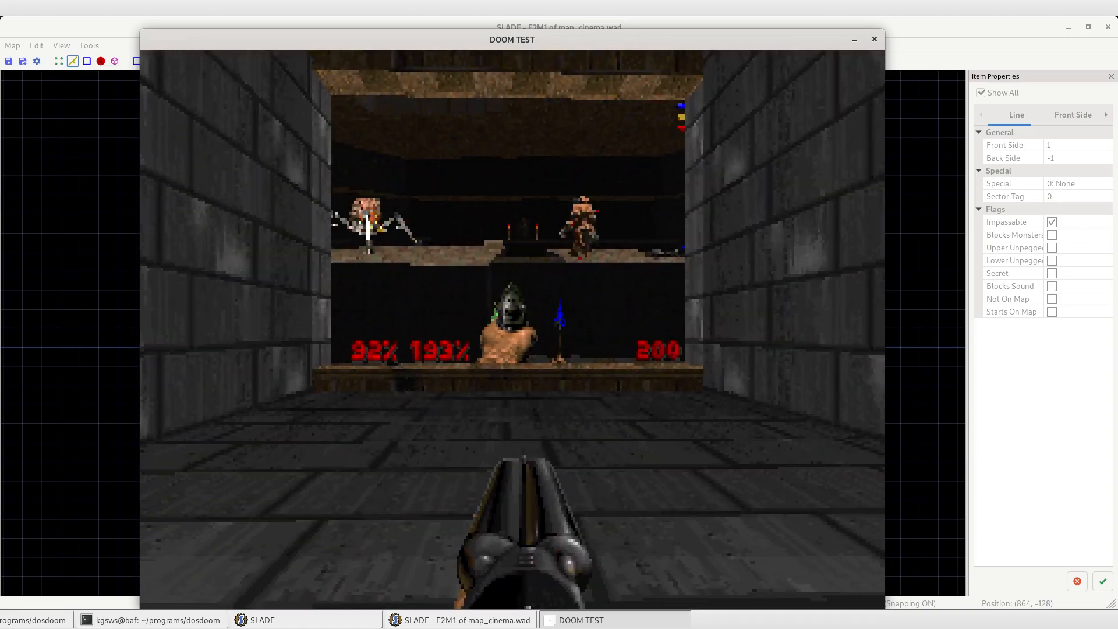
- Run E2M1 of map_hax.wad in the test window until the full-ammo cheat message appears
{"action": "left_click", "coordinate": [872, 40]}
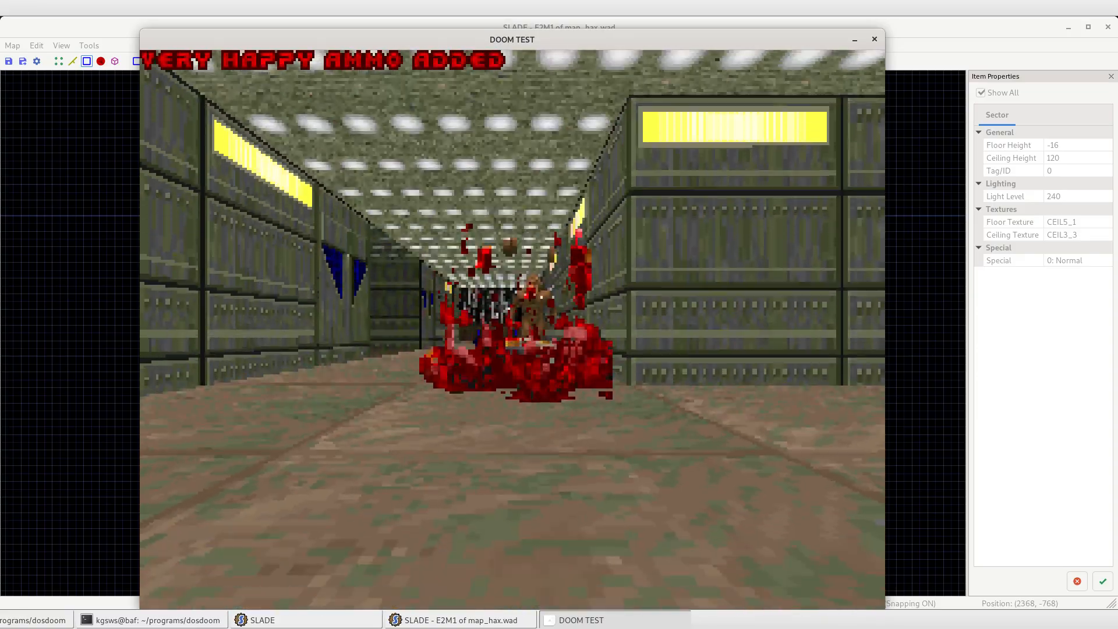
{"action": "key", "text": "Escape"}
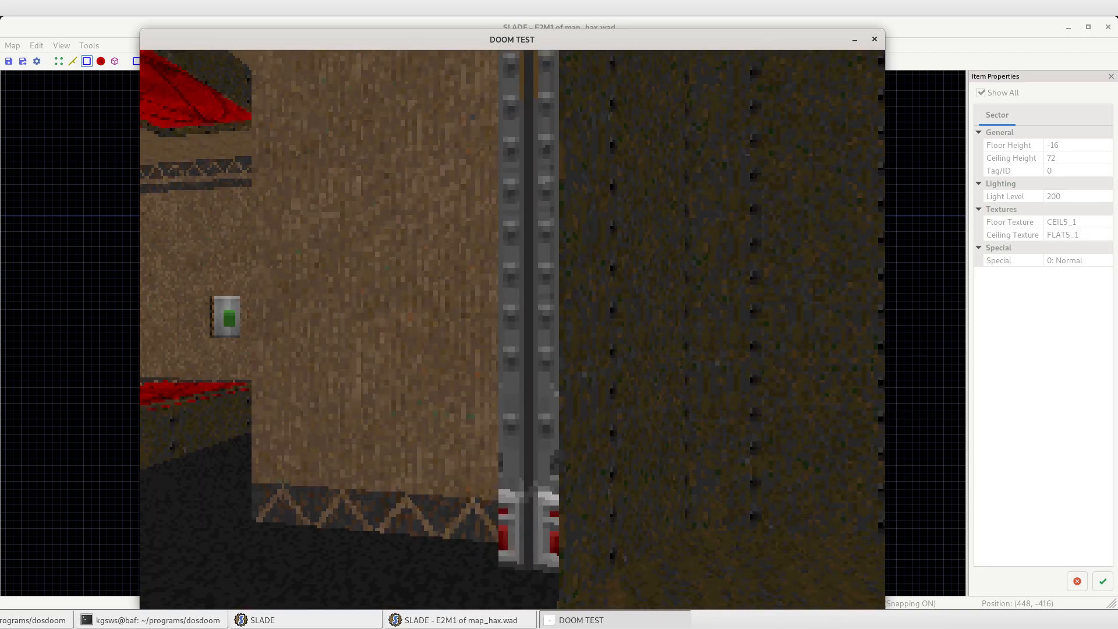
- Close the running test and relaunch Run Map, now showing garbled loader graphics
{"action": "left_click", "coordinate": [872, 40]}
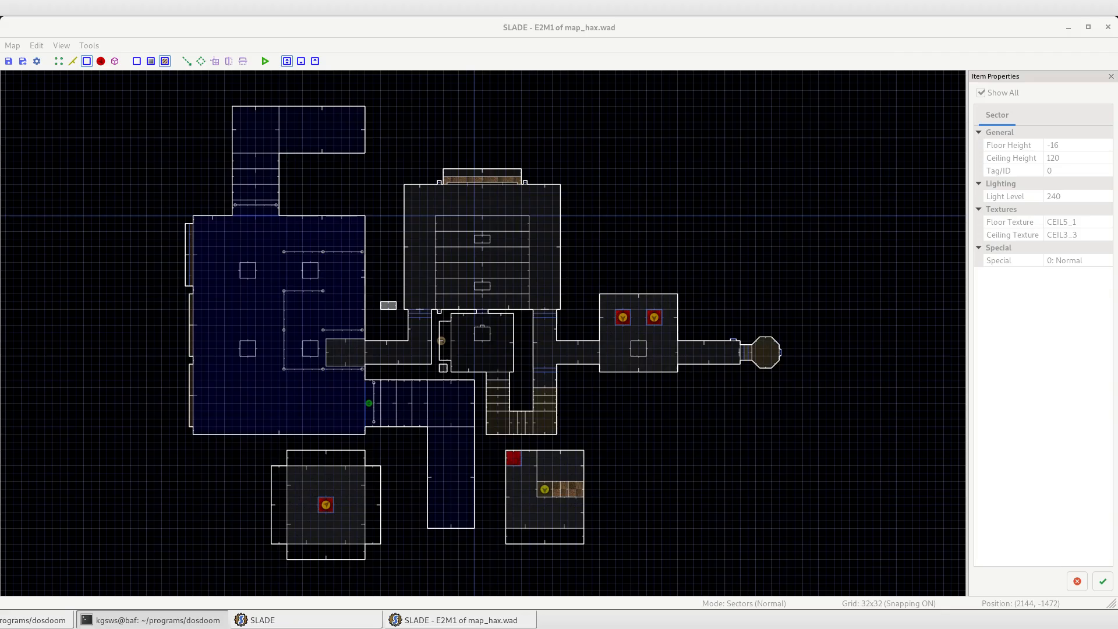
{"action": "left_click", "coordinate": [265, 61]}
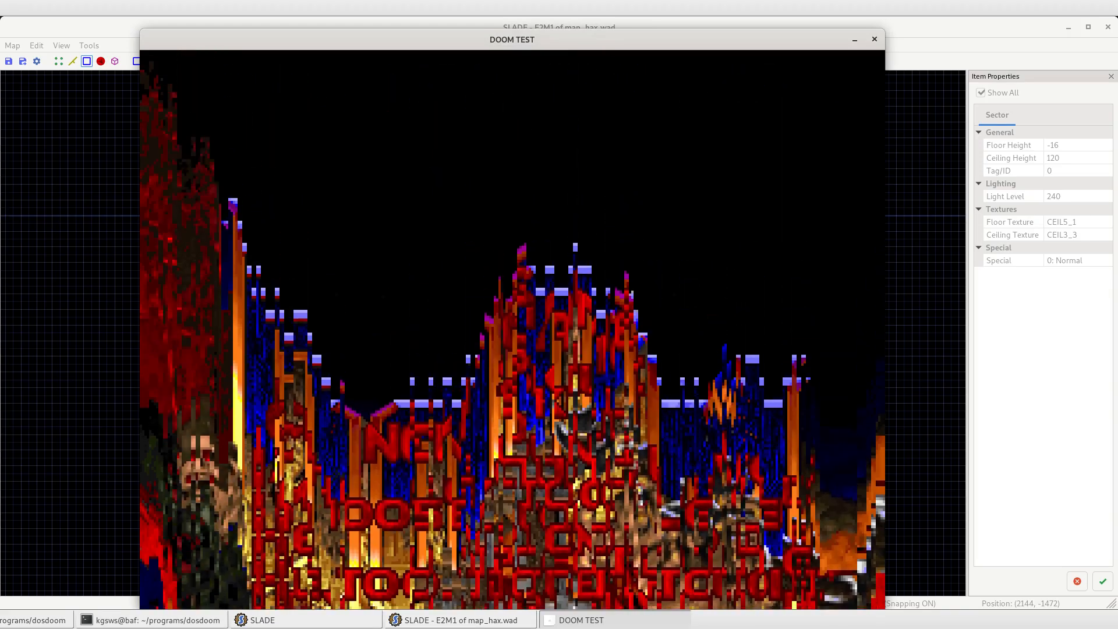